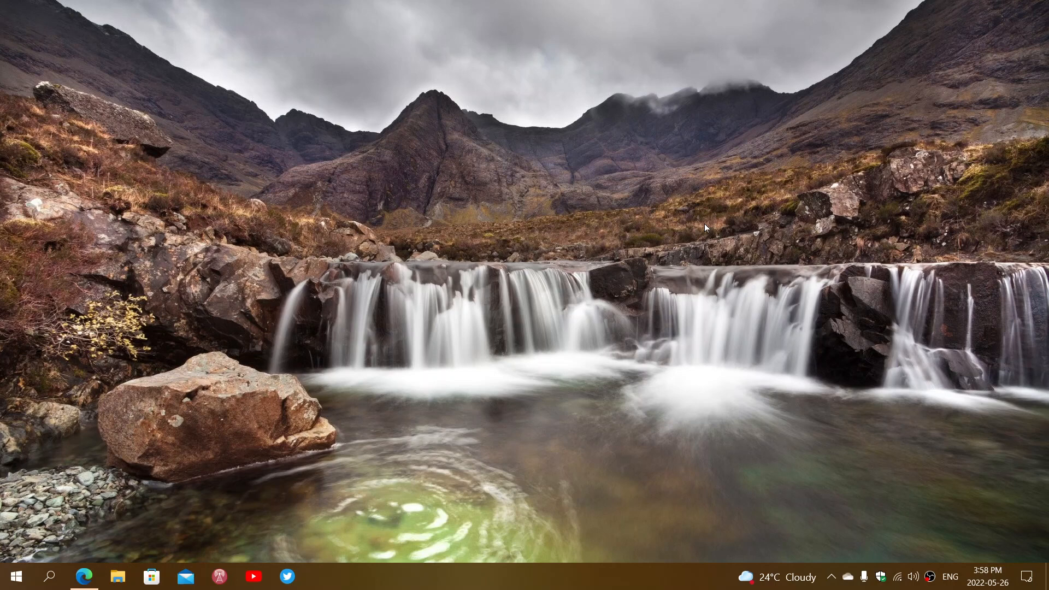
mouse_move(91, 474)
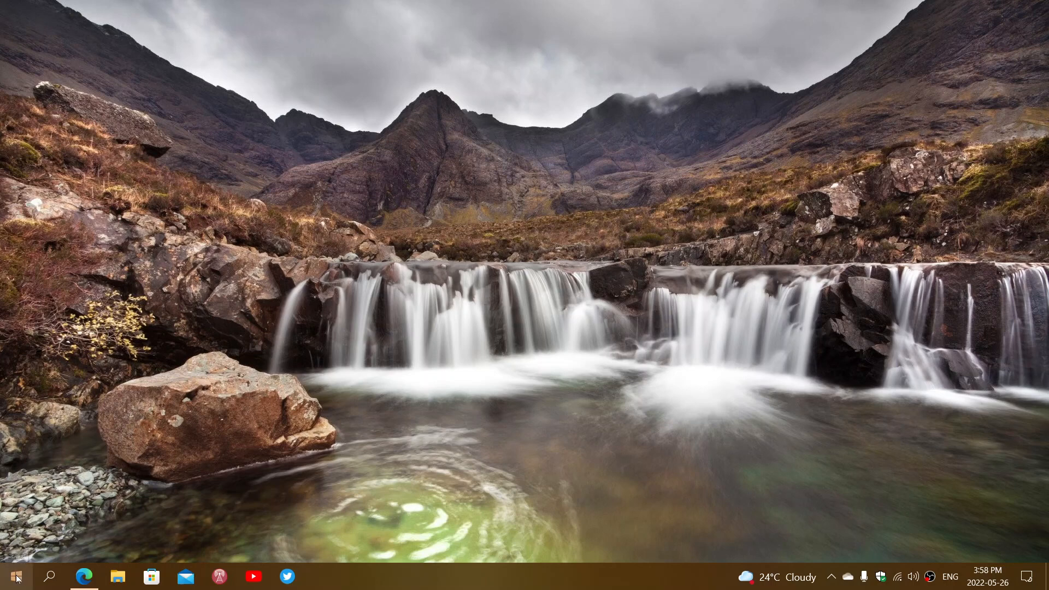
- From the Start right-click menu, reach Settings and enter Update & Security, showing Windows Update up to date
right_click(18, 576)
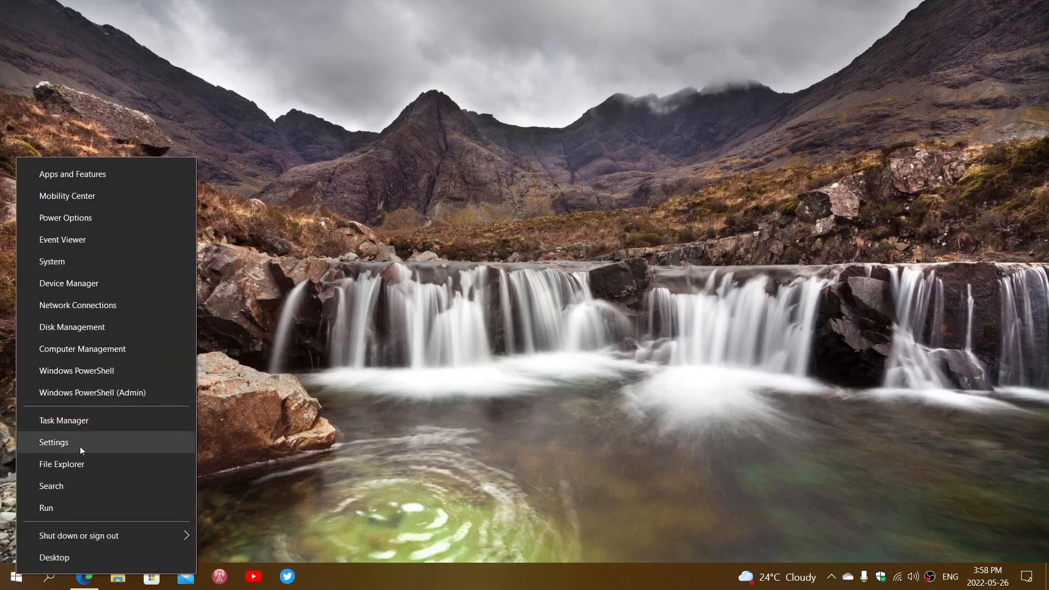
click(55, 443)
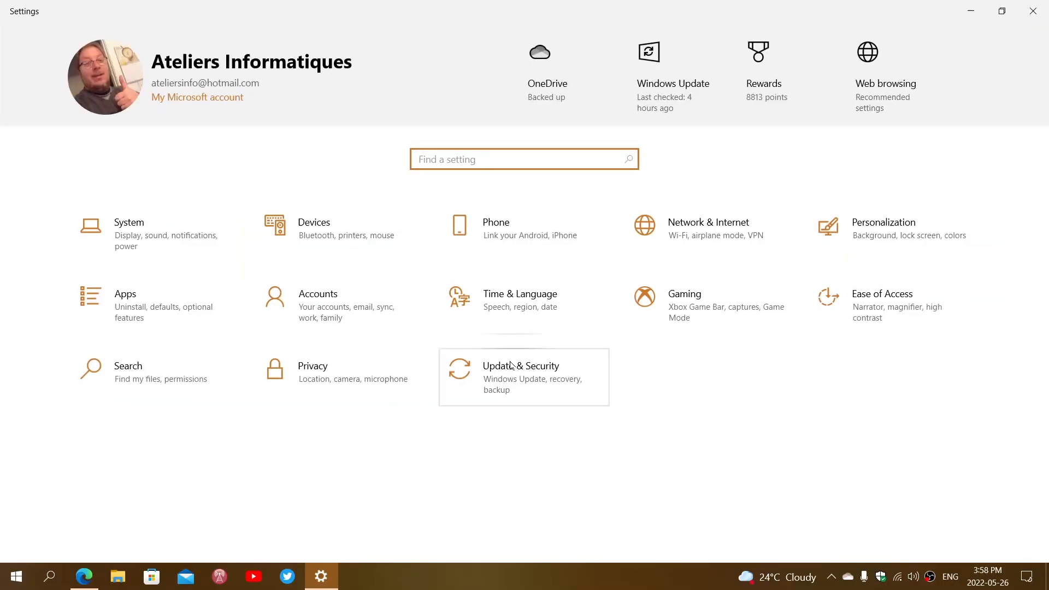
click(511, 366)
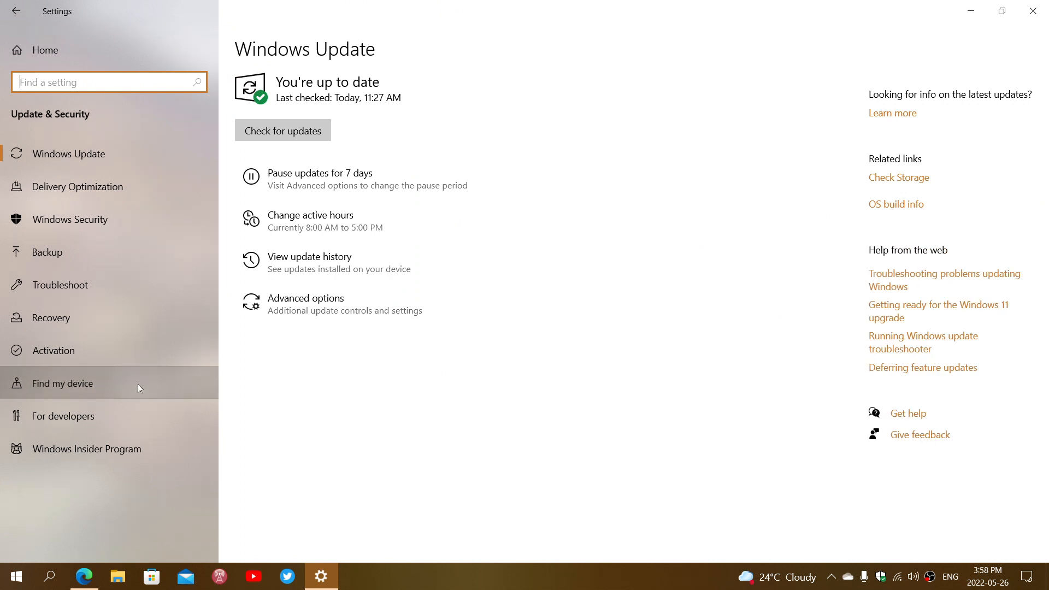
- Review the Find my device page showing Find my device: ON, then close Settings
click(62, 384)
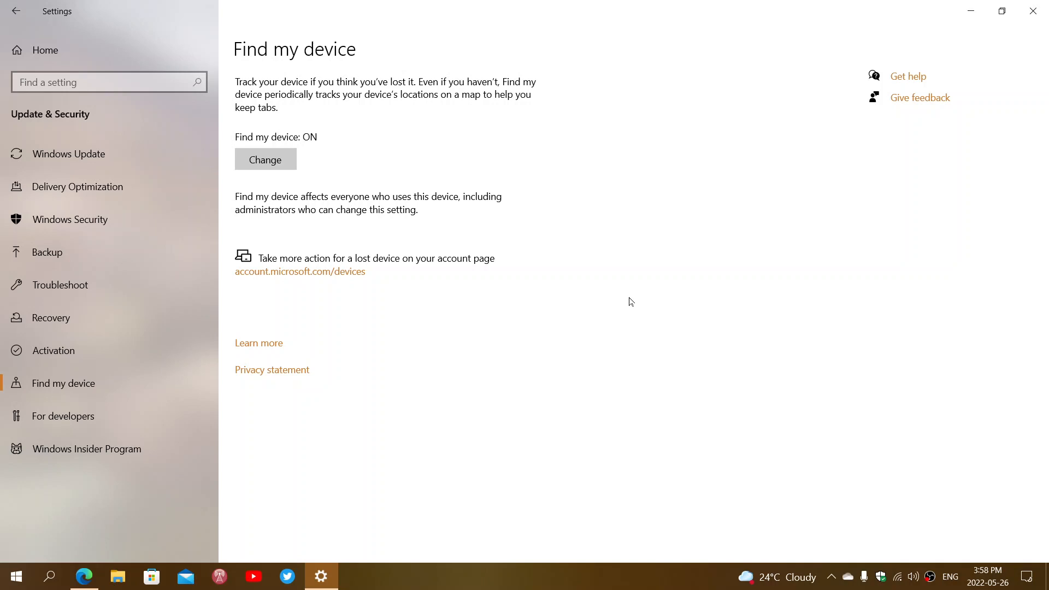
mouse_move(519, 28)
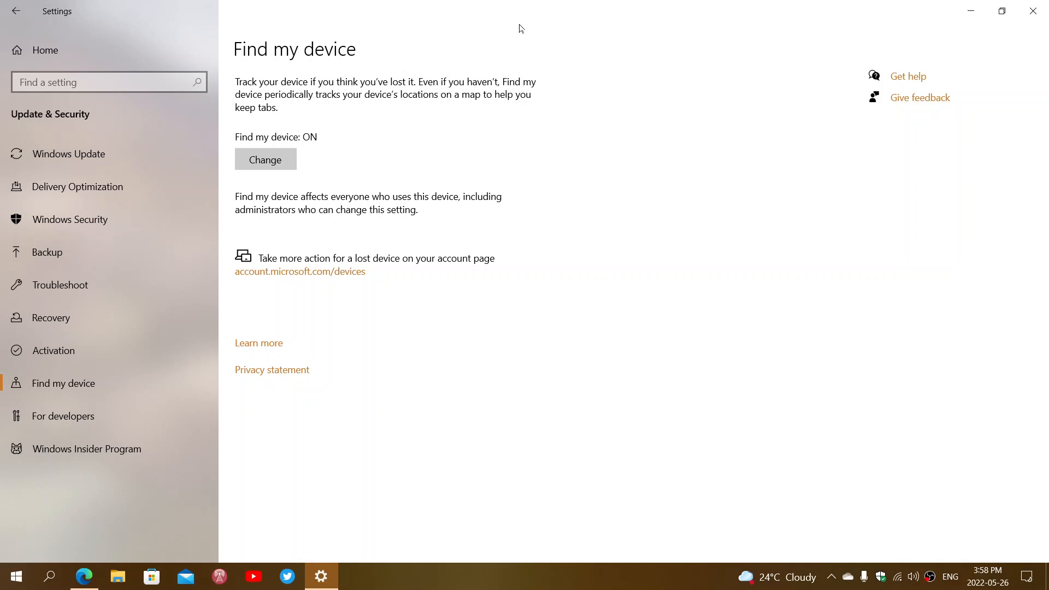
mouse_move(302, 145)
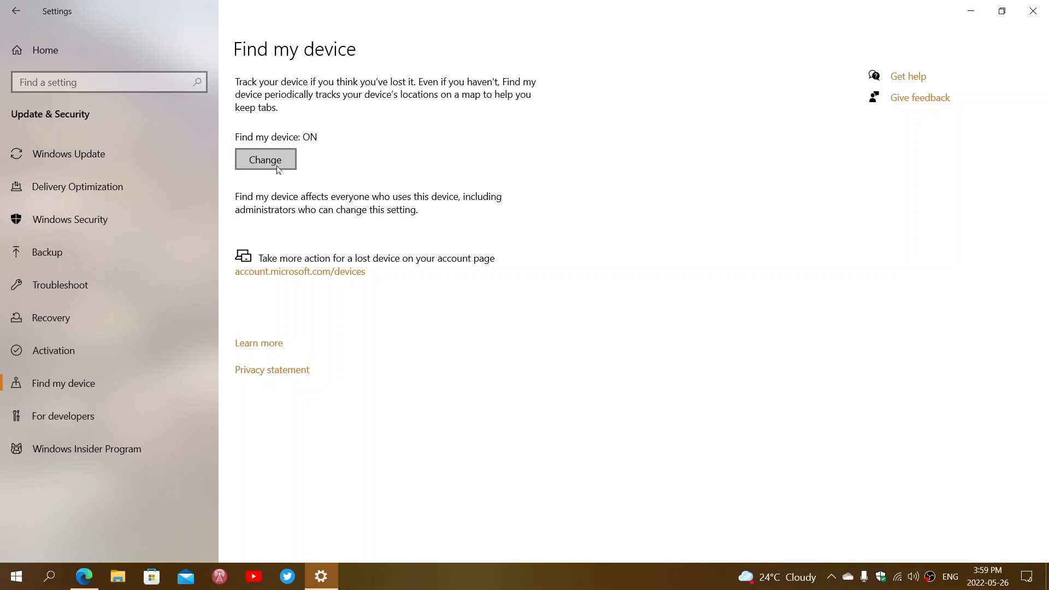
mouse_move(583, 126)
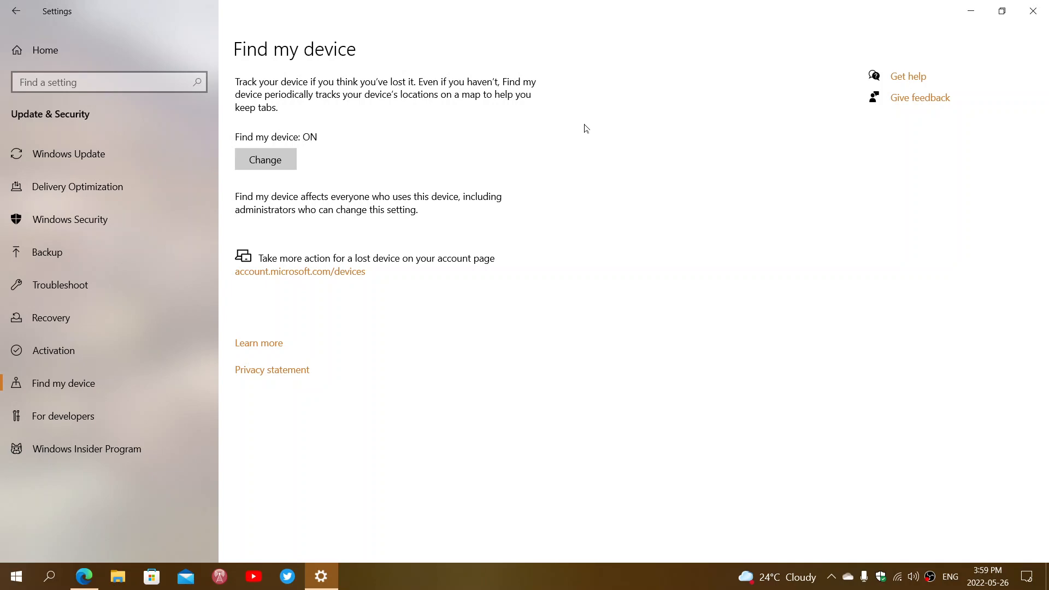
mouse_move(1032, 10)
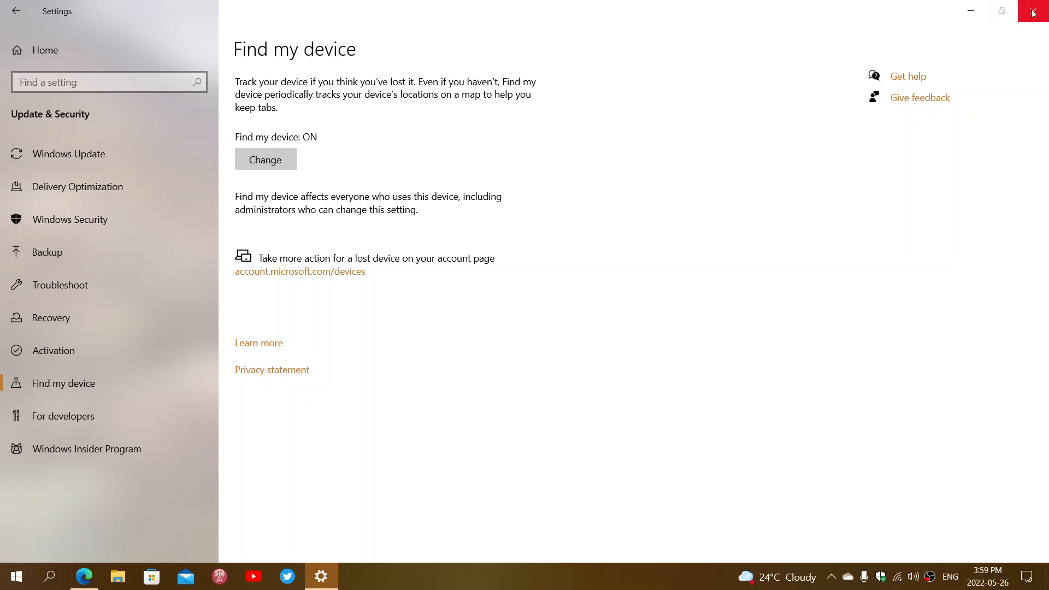
click(1034, 11)
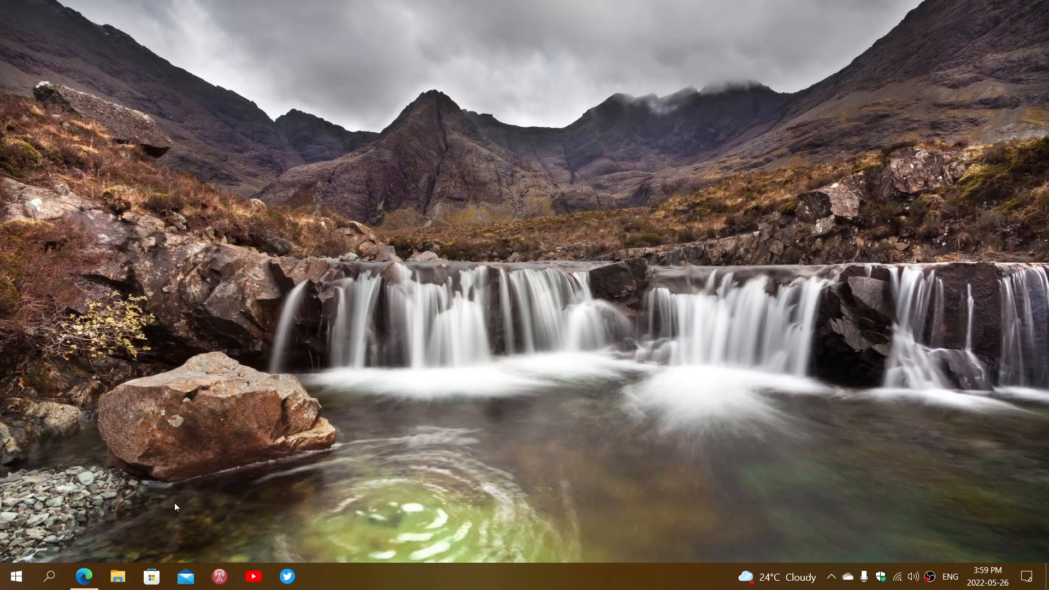
- Via Start, return to Update & Security > Find my device (still ON) and close Settings again
click(17, 577)
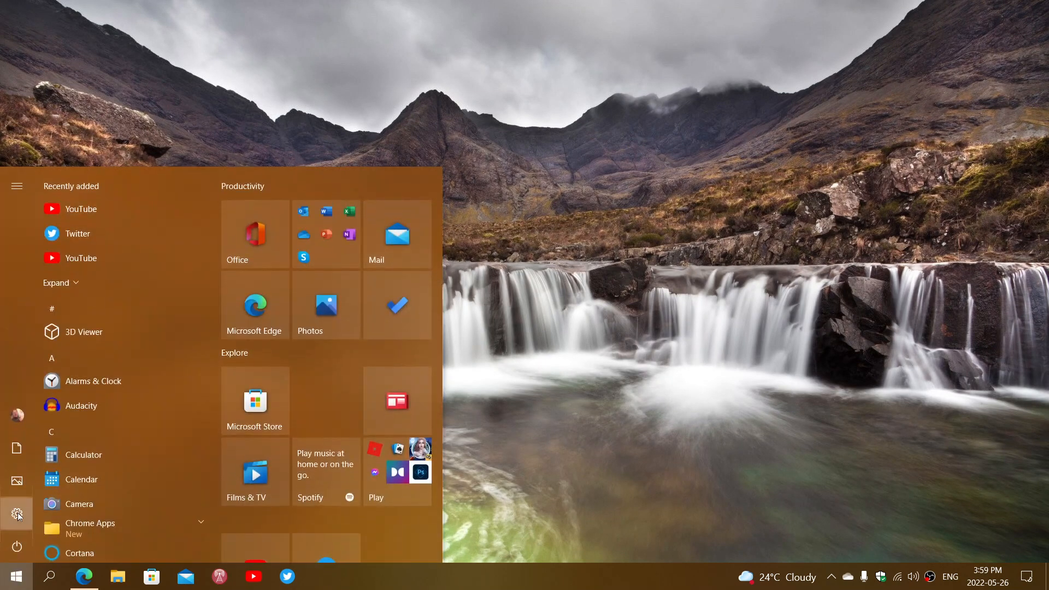
click(16, 514)
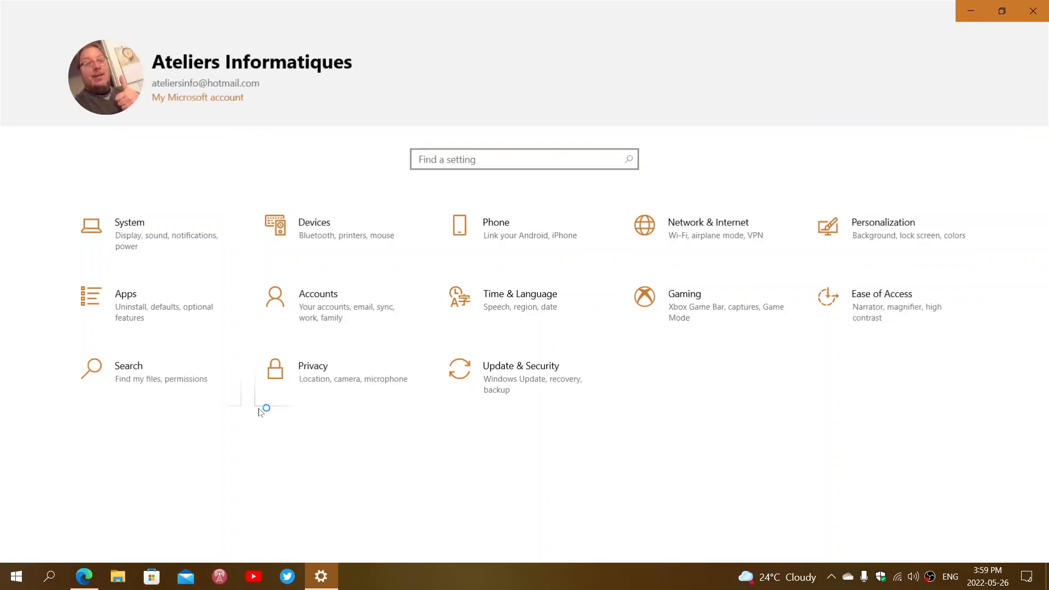
click(521, 365)
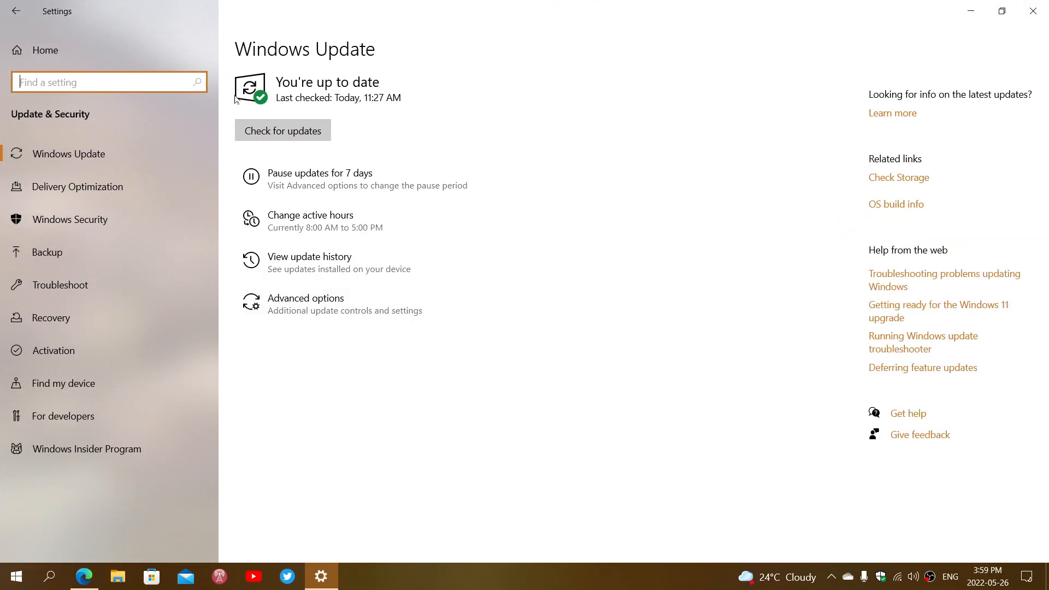
click(64, 384)
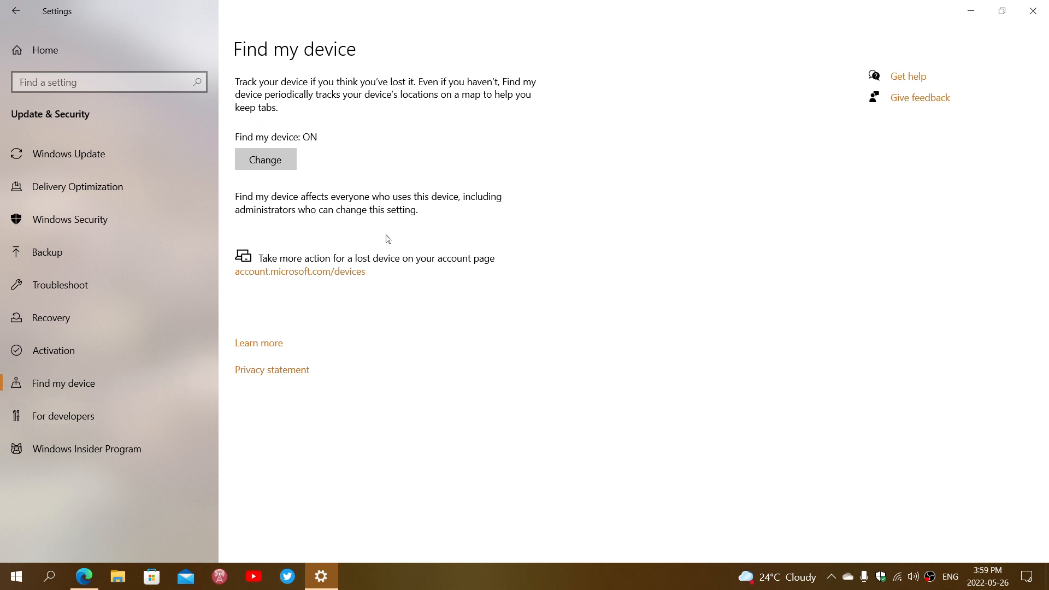
mouse_move(461, 271)
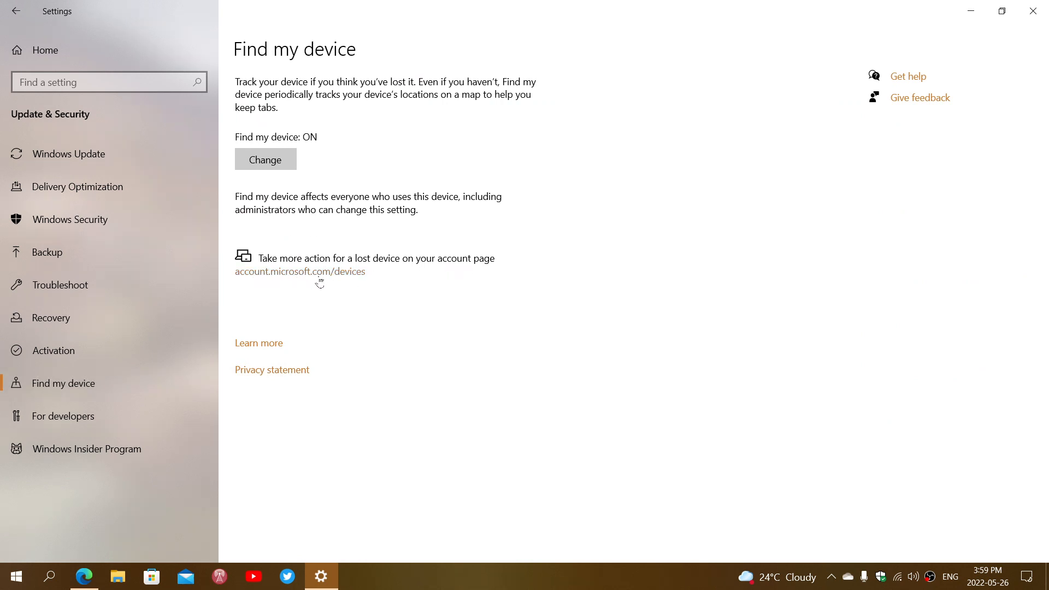
mouse_move(336, 282)
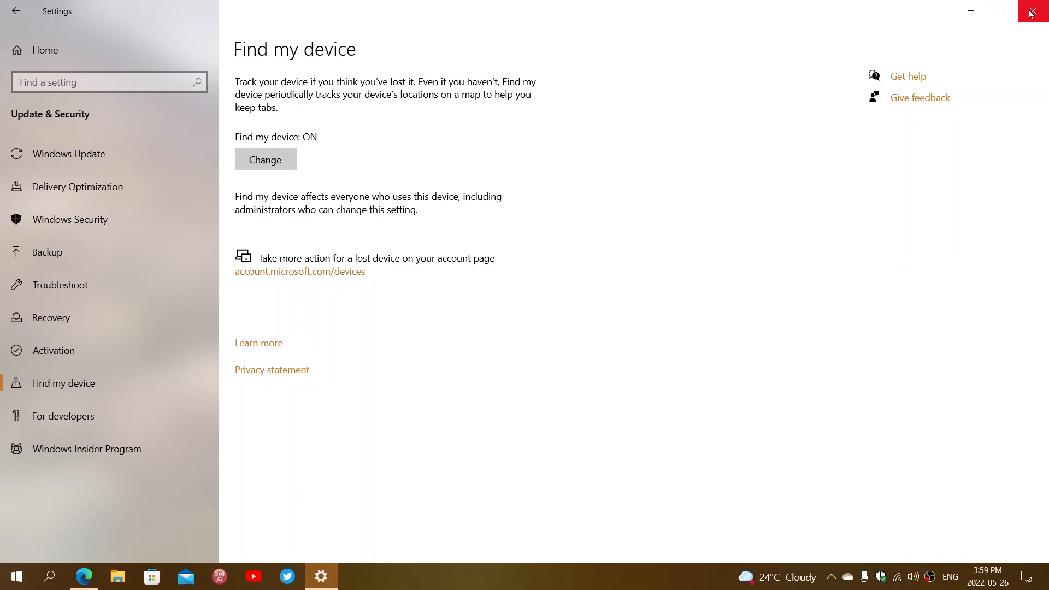
click(1034, 11)
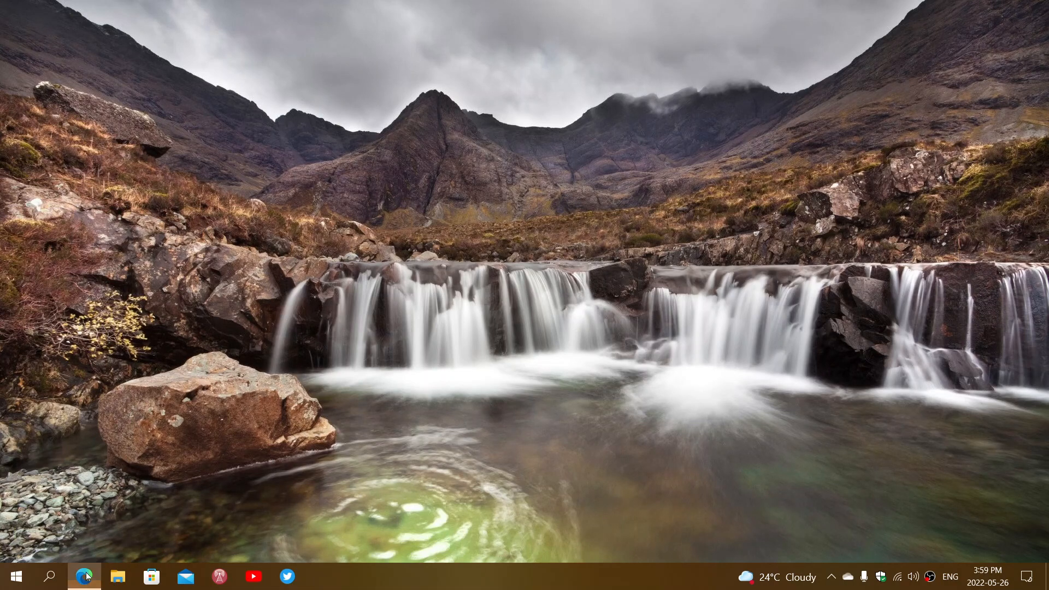
- In Edge's Microsoft account Devices page, view DESKTOP-GOQASKR's Montréal, QC location, then collapse it
click(84, 576)
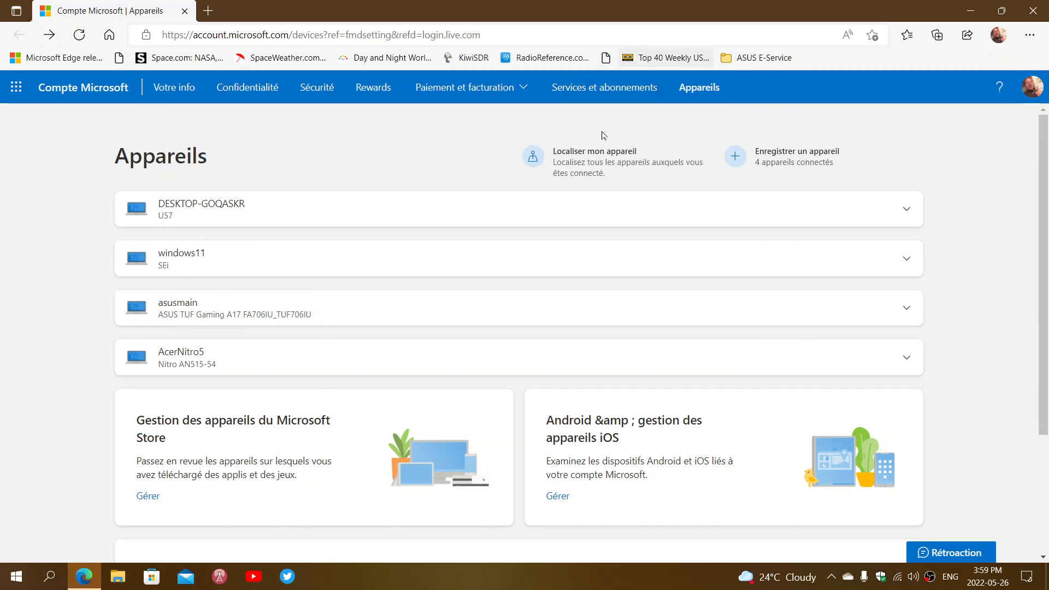
mouse_move(1001, 190)
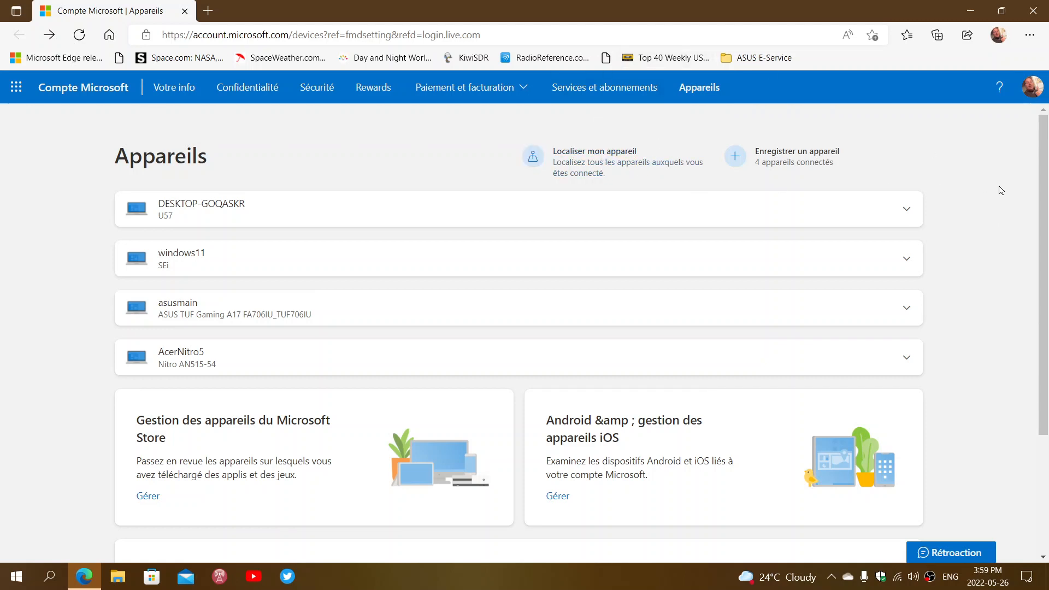
mouse_move(995, 232)
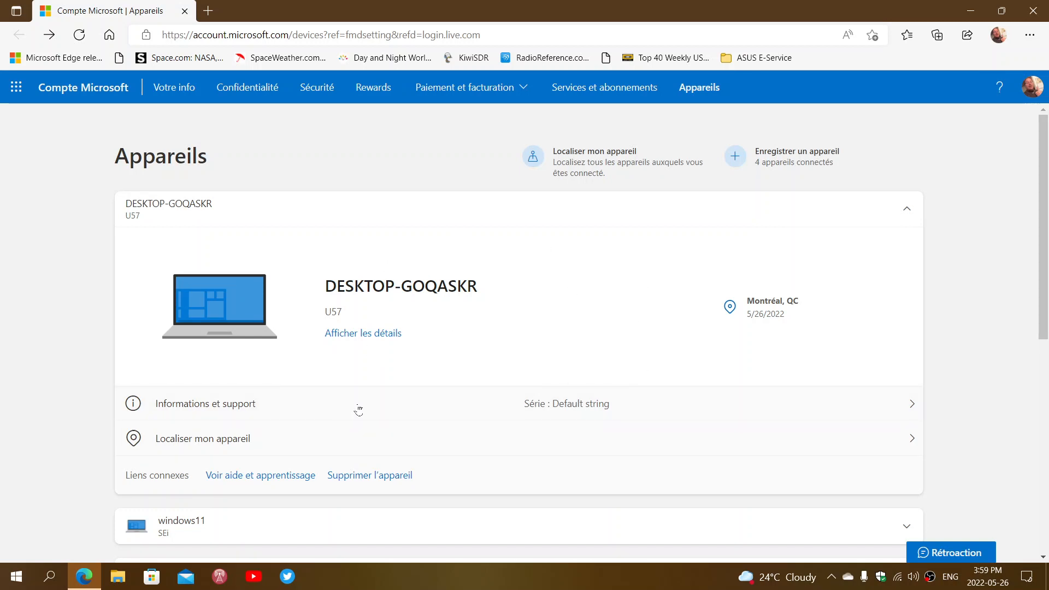
mouse_move(214, 444)
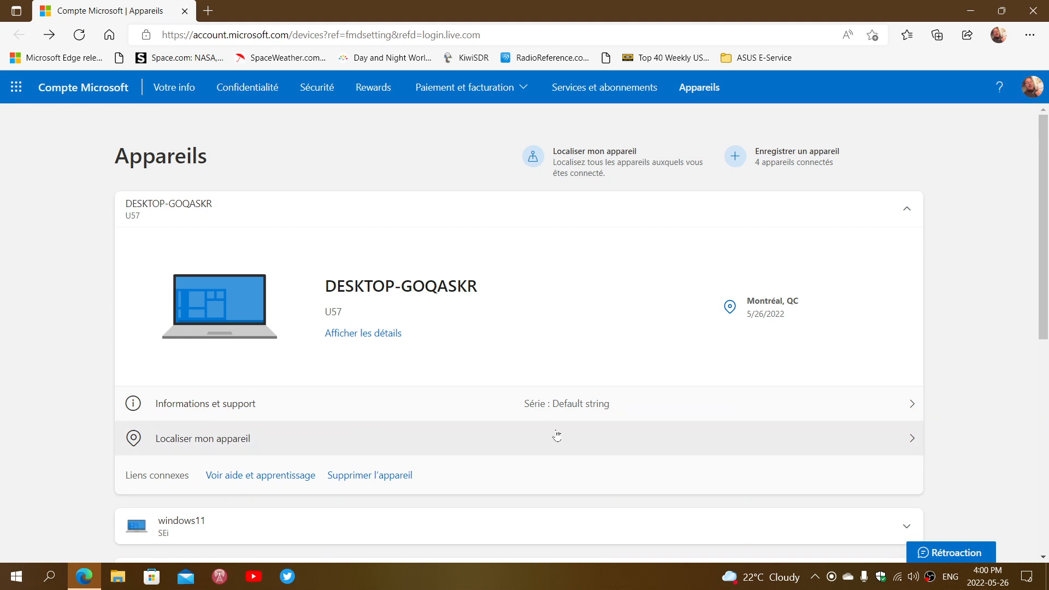
mouse_move(956, 236)
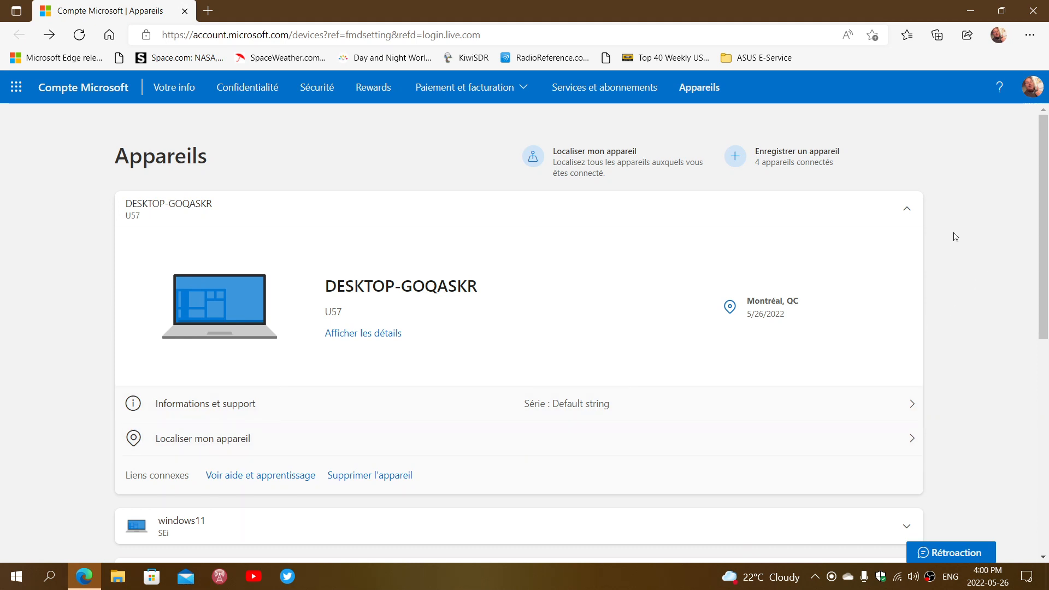
click(907, 207)
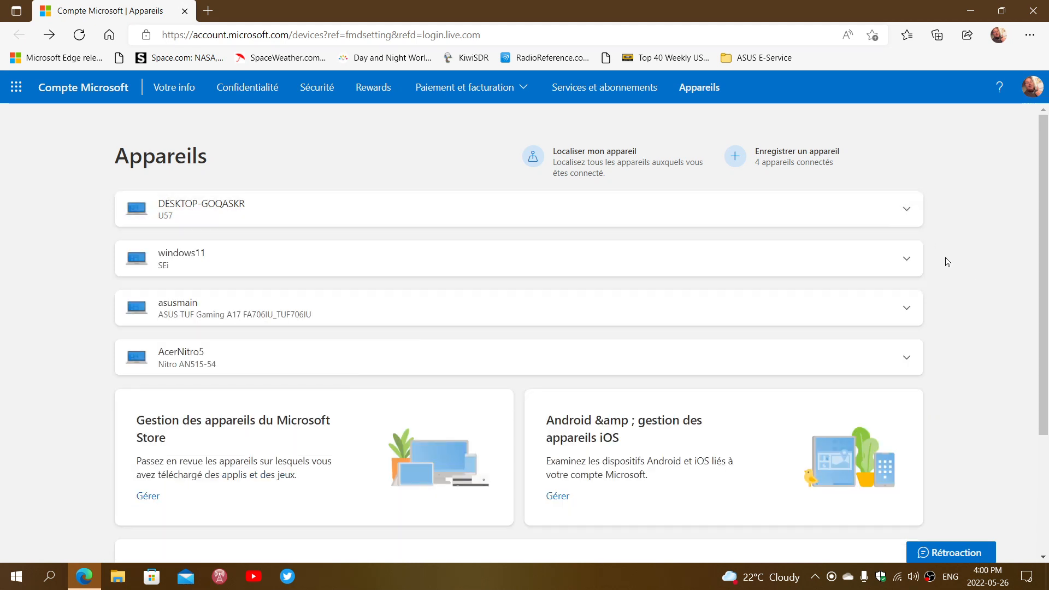
mouse_move(964, 293)
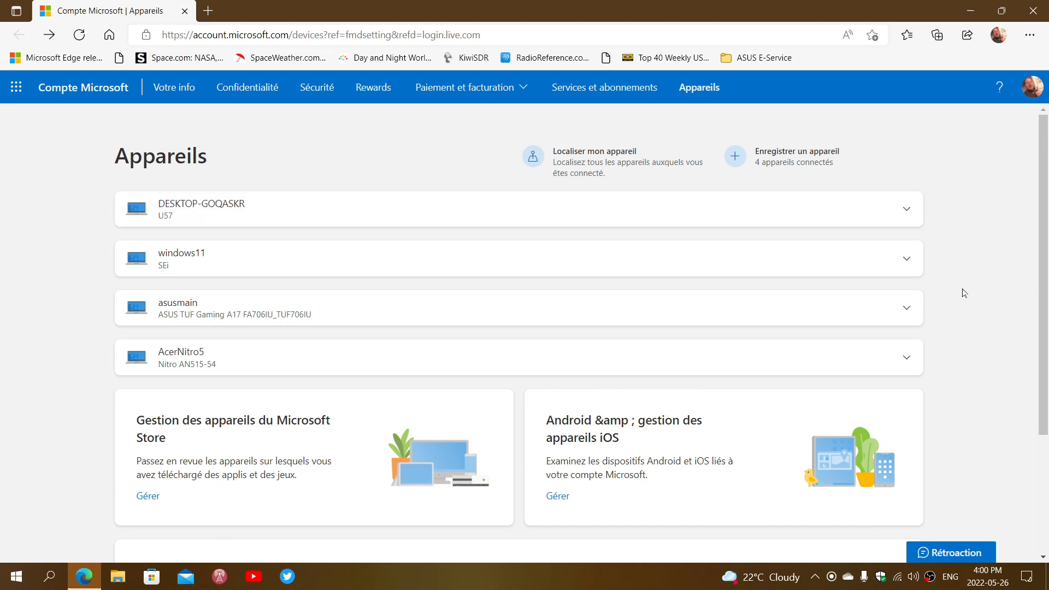